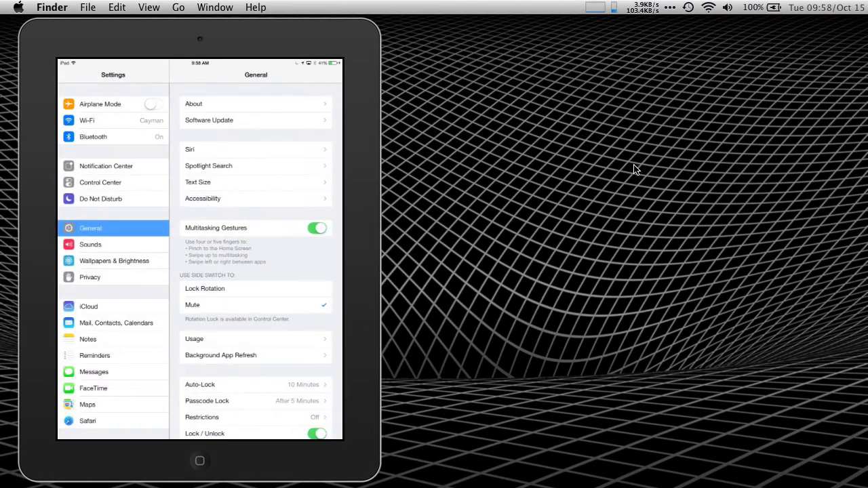
Navigate from General into Accessibility and on to the Guided Access page.
{"action": "left_click", "coordinate": [203, 198]}
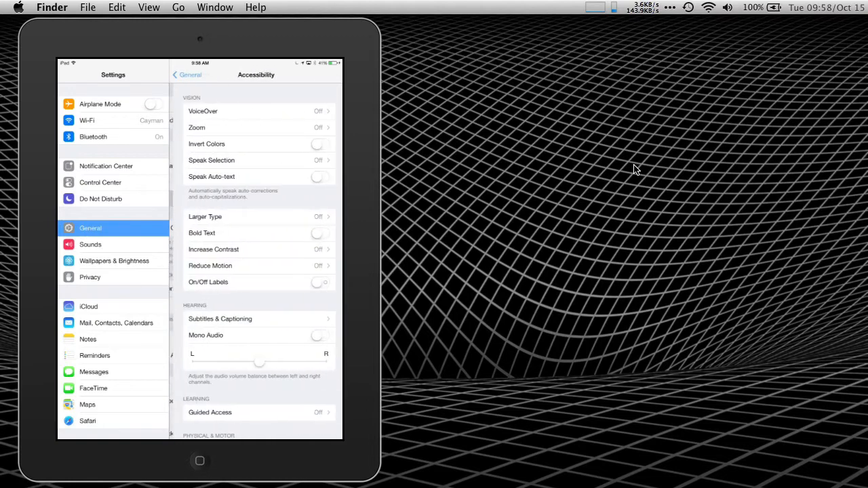
{"action": "scroll", "scroll_direction": "down", "scroll_amount": 3}
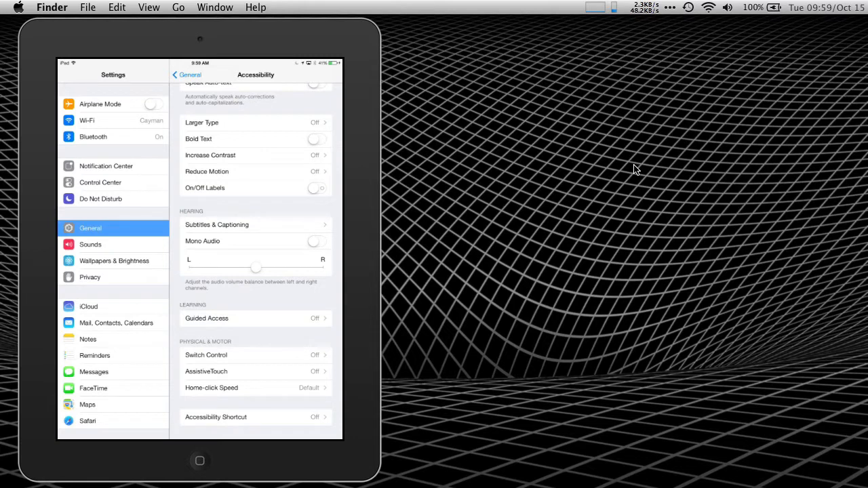
{"action": "left_click", "coordinate": [206, 317]}
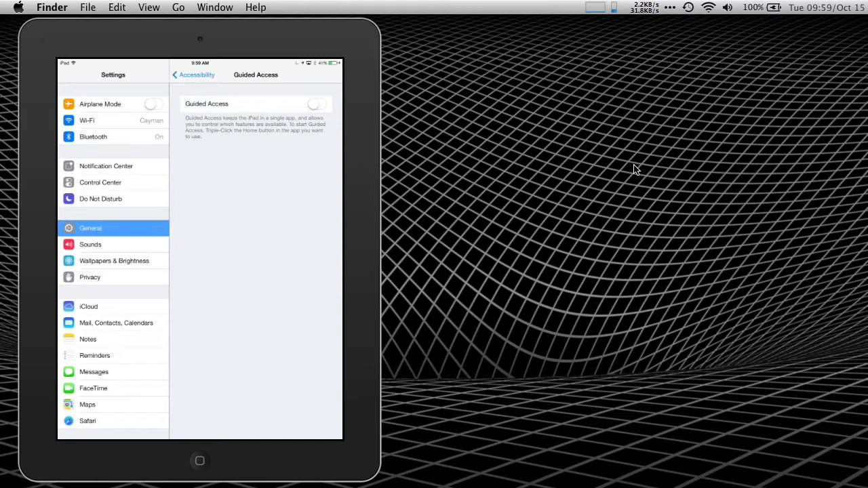
Switch Guided Access on and begin setting its passcode.
{"action": "left_click", "coordinate": [318, 103]}
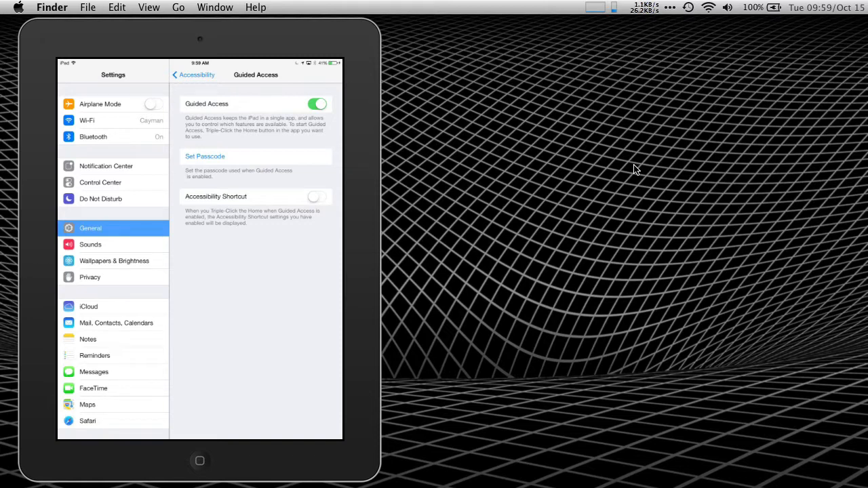
{"action": "left_click", "coordinate": [204, 156]}
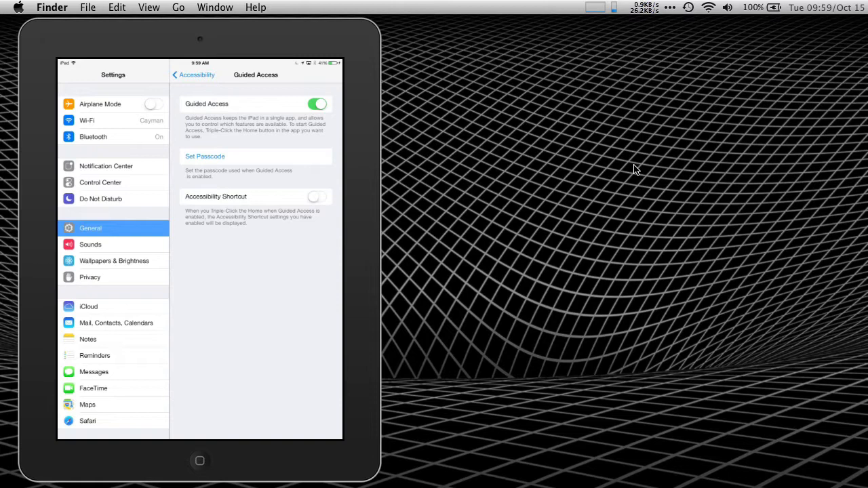
Switch on the Accessibility Shortcut for Guided Access, then move to Doodle Jump.
{"action": "left_click", "coordinate": [316, 197]}
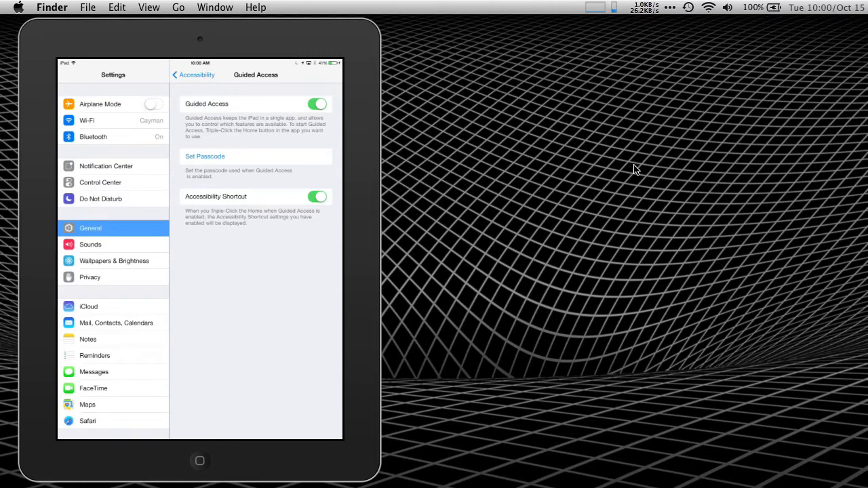
{"action": "left_click", "coordinate": [199, 462]}
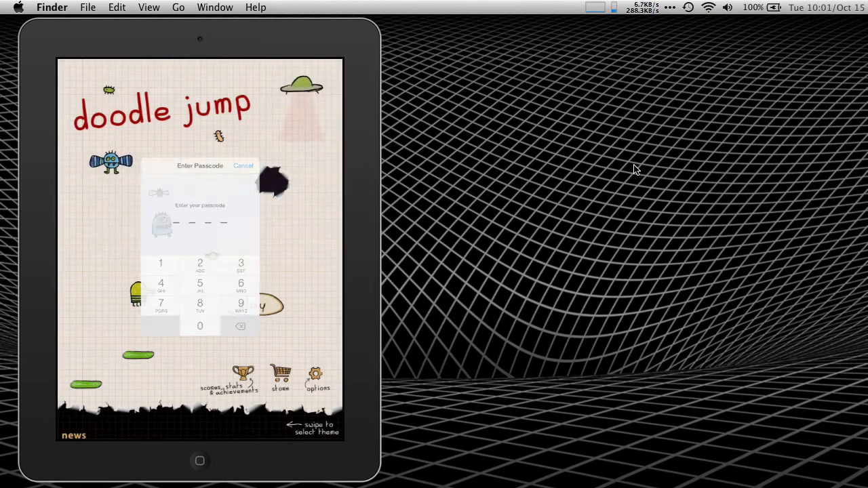
Enter the Guided Access passcode digits to reach the game's Guided Access setup screen.
{"action": "left_click", "coordinate": [243, 166]}
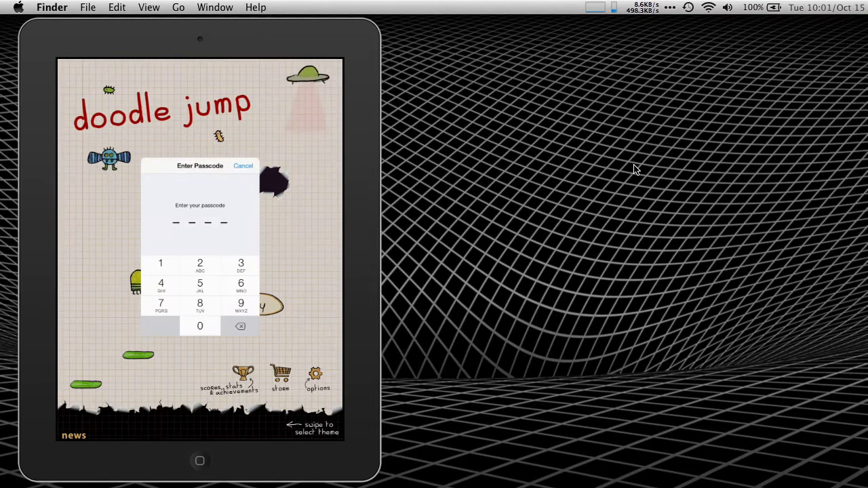
{"action": "left_click", "coordinate": [243, 165]}
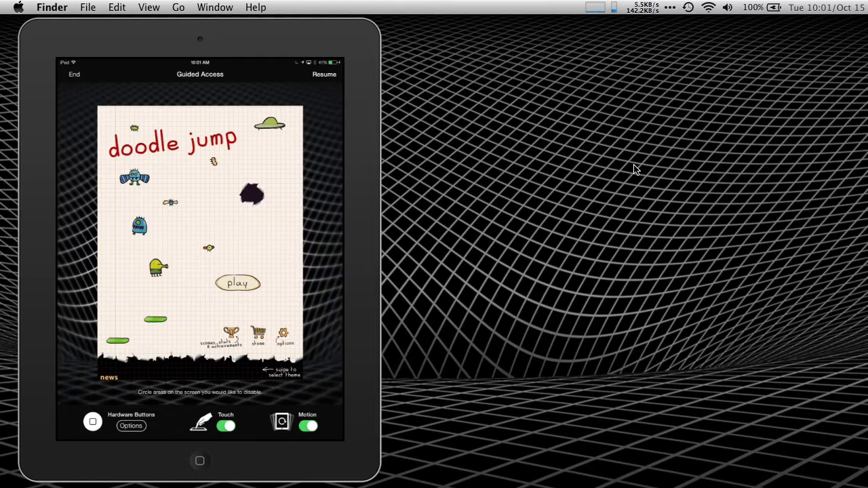
{"action": "left_click", "coordinate": [131, 426]}
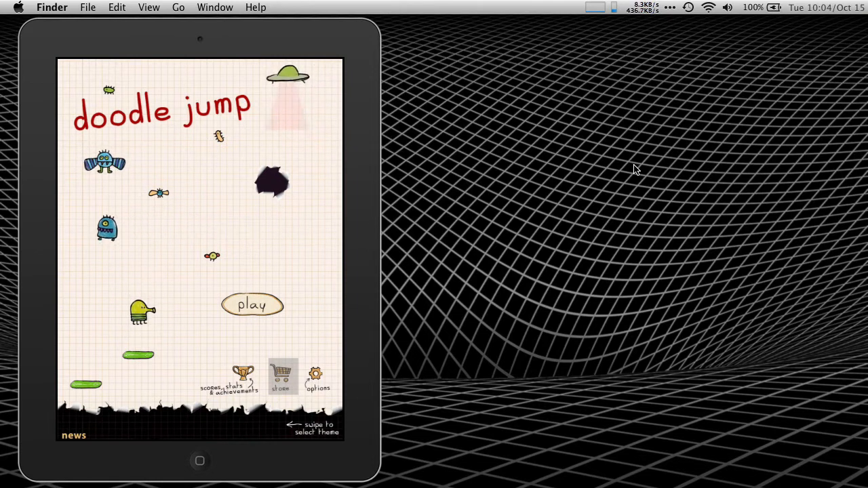
Confirm the greyed store button no longer responds, then start a new Doodle Jump game.
{"action": "left_click", "coordinate": [241, 378]}
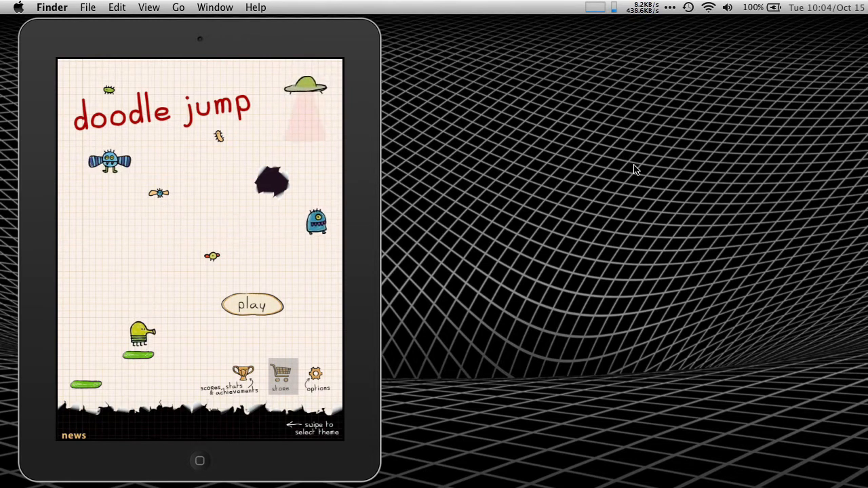
{"action": "left_click", "coordinate": [253, 305]}
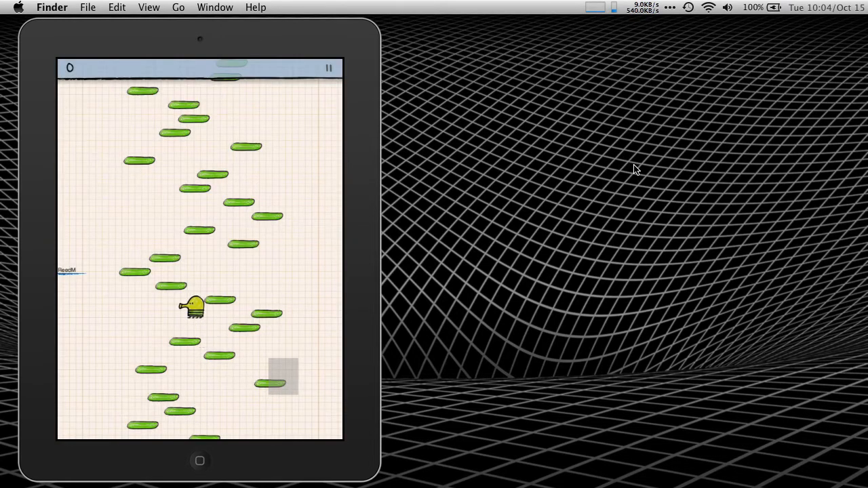